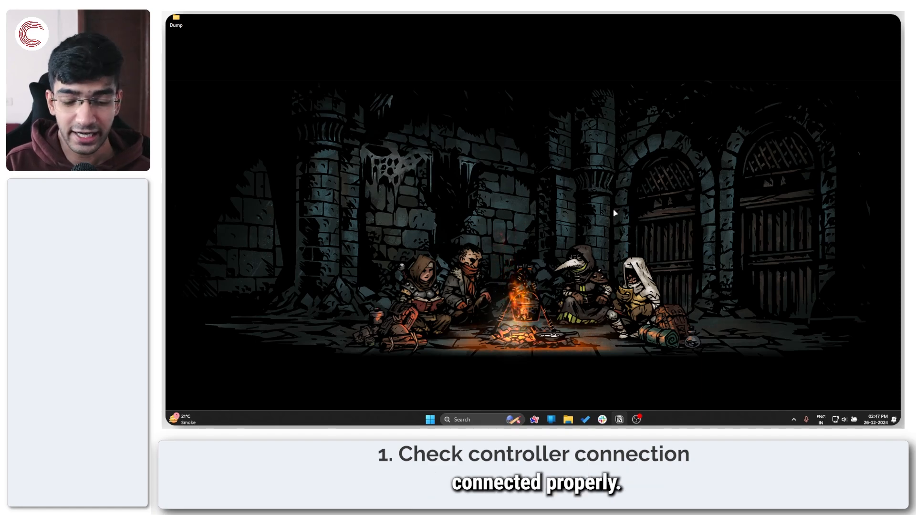
# Search Start for "usb game" and open Set up USB game controllers
pyautogui.write('usb g')
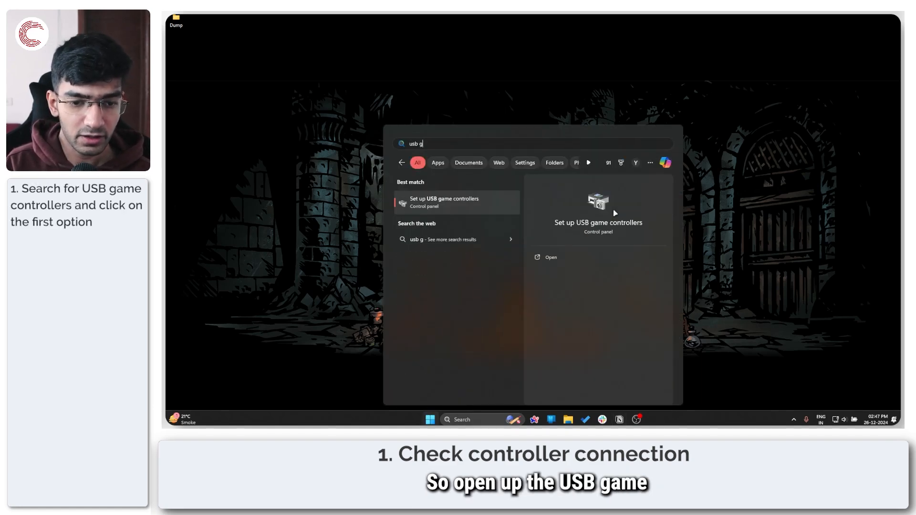
pyautogui.write('ame')
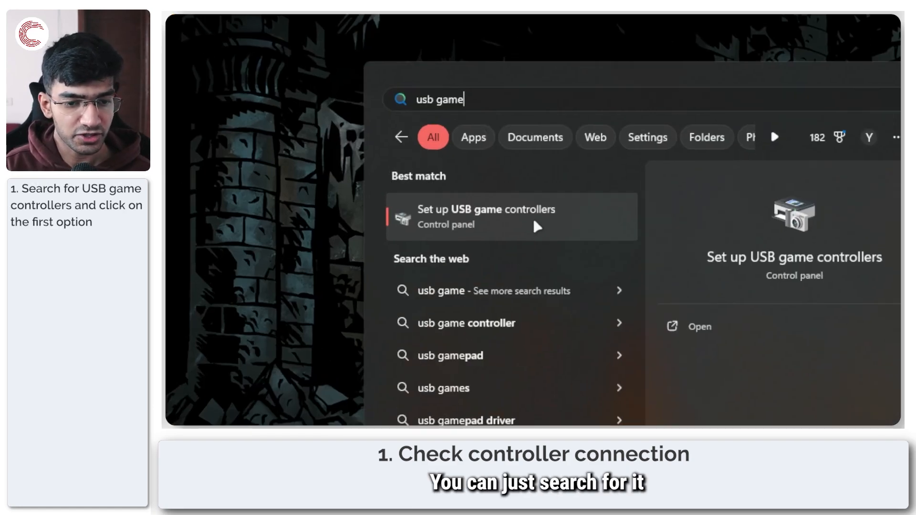
pyautogui.click(510, 216)
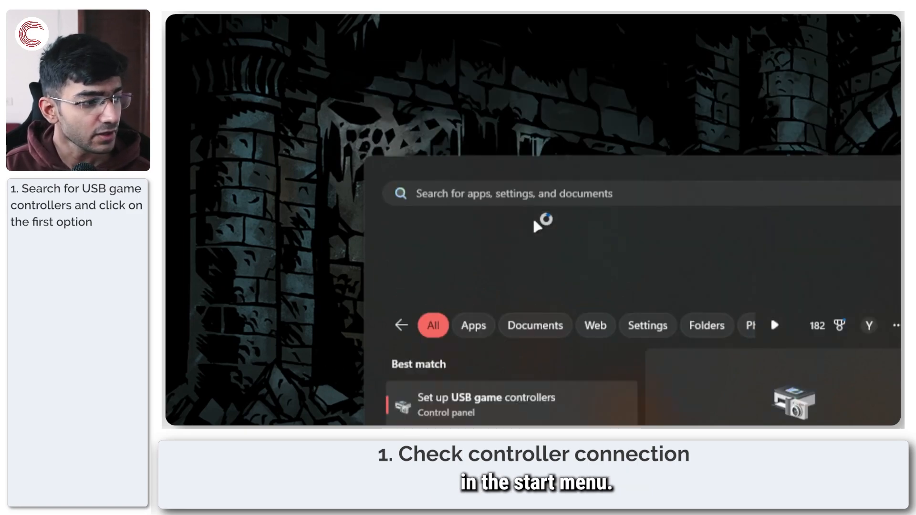
pyautogui.click(484, 404)
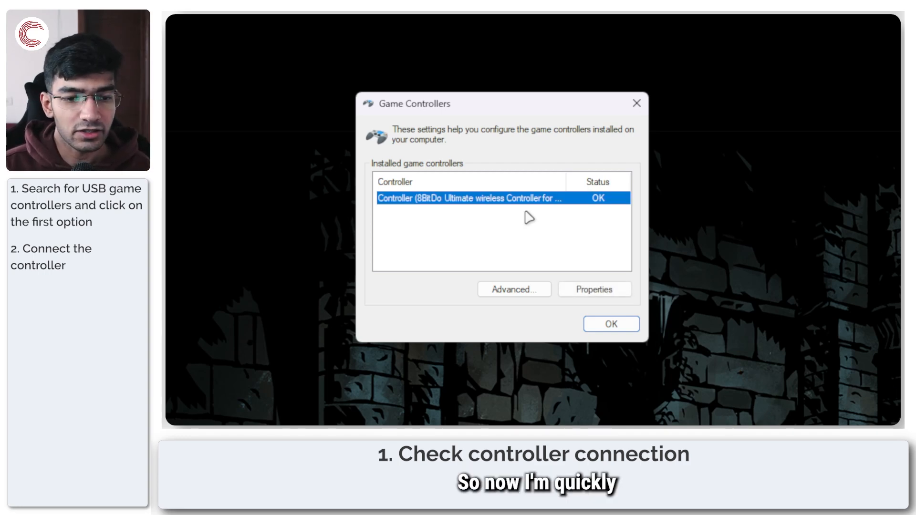
# Check the 8BitDo controller's properties test page, then close it
pyautogui.click(593, 289)
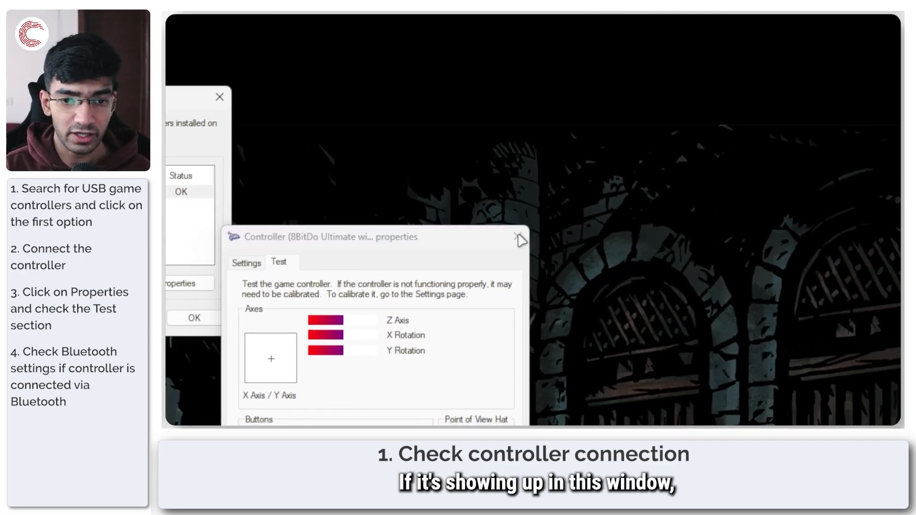
pyautogui.click(518, 240)
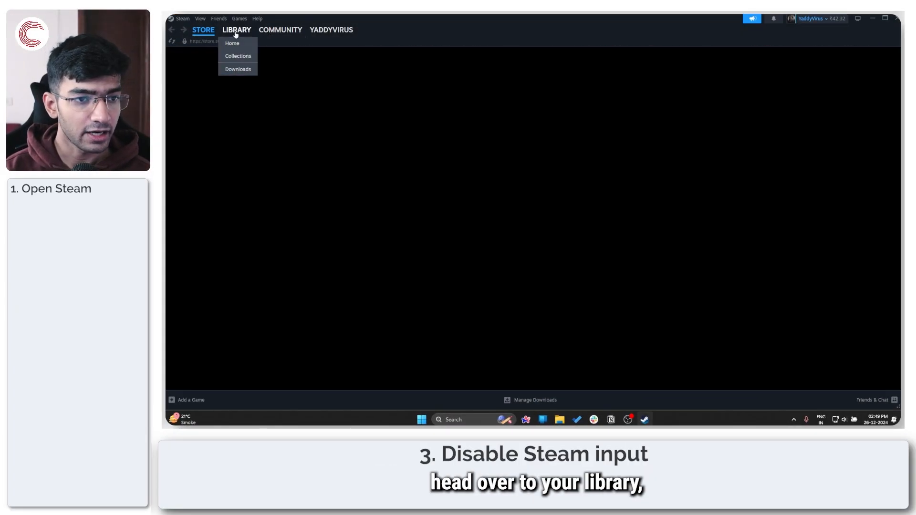
# Open EA SPORTS FC 25's Properties in the Library and show its Controller override dropdown
pyautogui.click(232, 43)
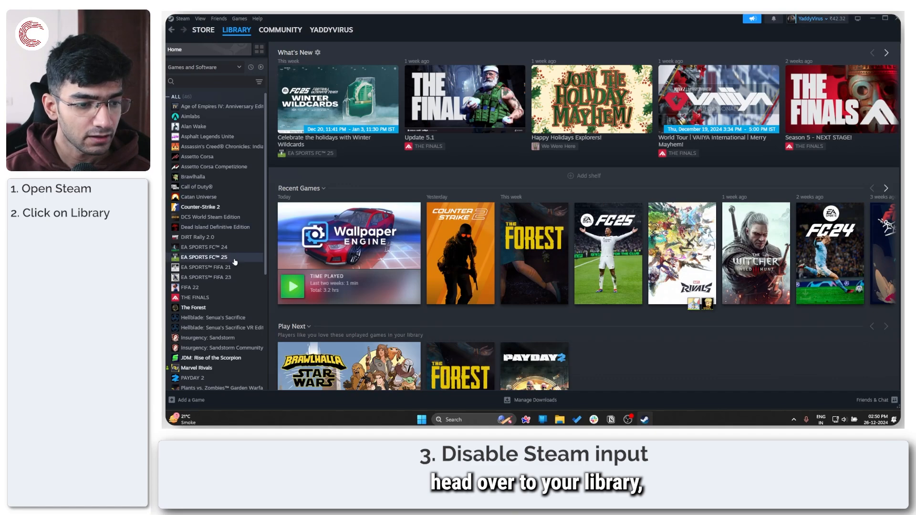
pyautogui.rightClick(203, 257)
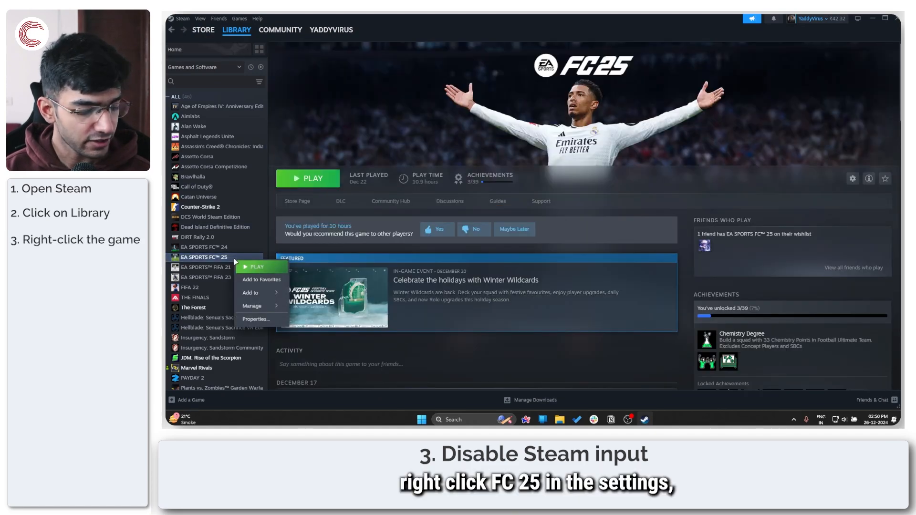
pyautogui.moveTo(340, 314)
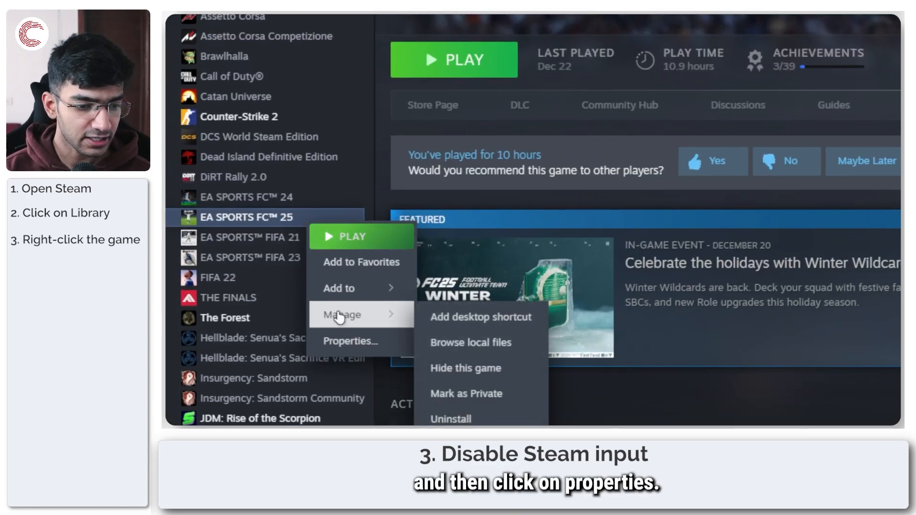
pyautogui.click(350, 341)
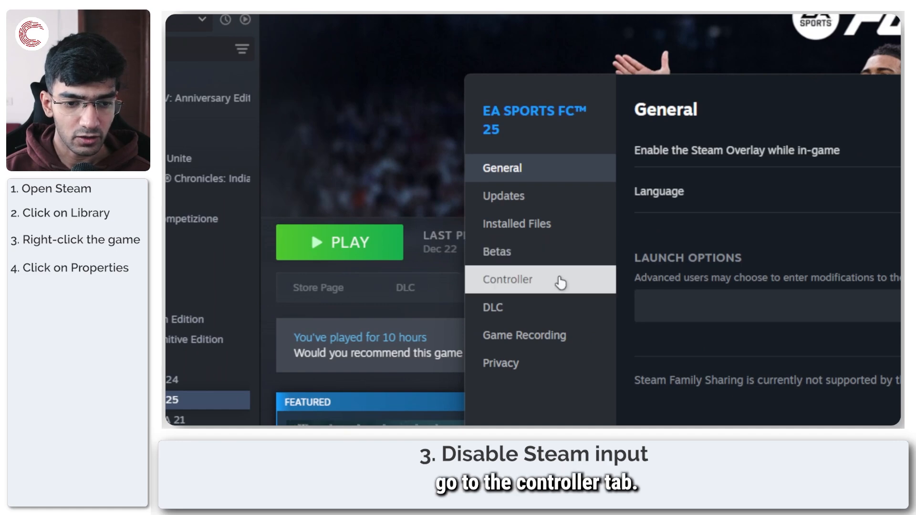
pyautogui.click(507, 280)
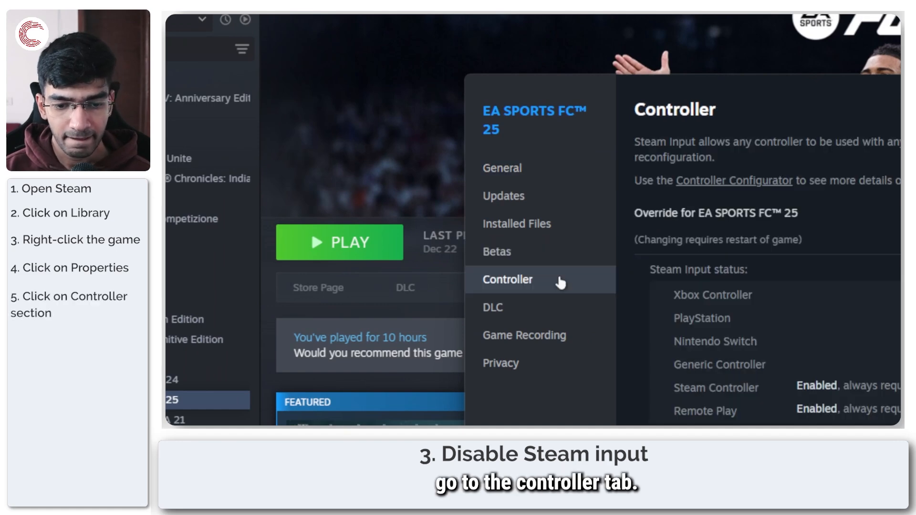
pyautogui.click(507, 279)
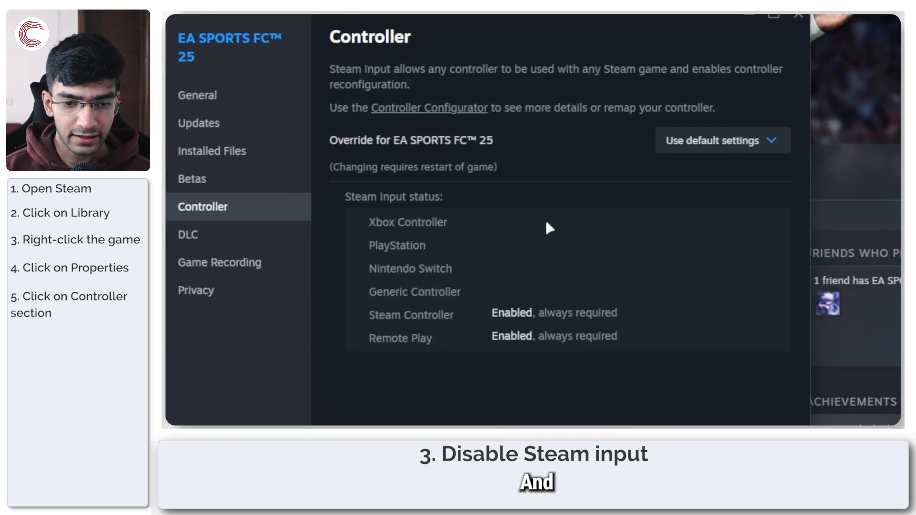
pyautogui.click(722, 140)
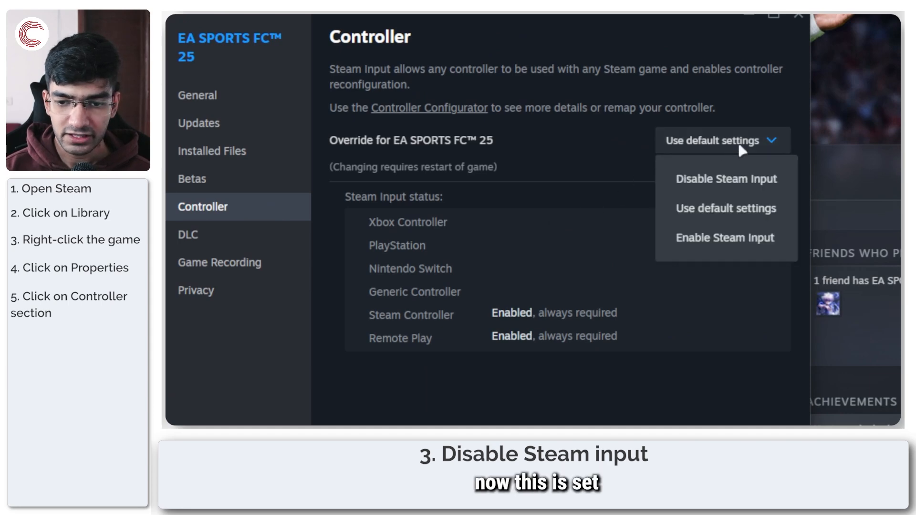
pyautogui.moveTo(730, 192)
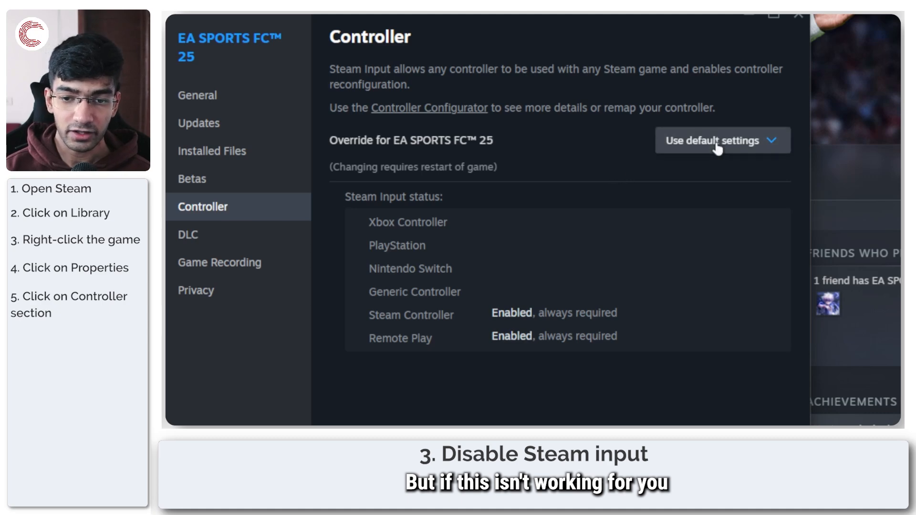
# Set the EA SPORTS FC 25 Steam Input override to Disable Steam Input
pyautogui.click(722, 141)
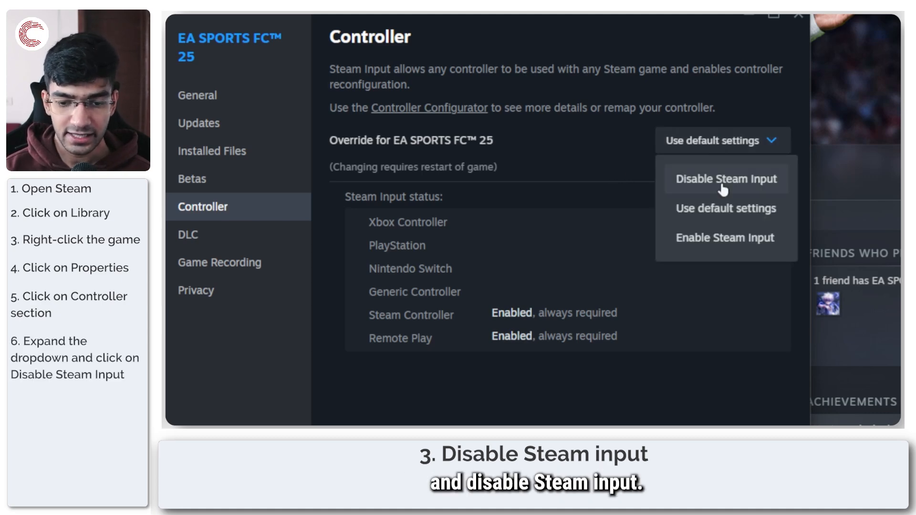
pyautogui.click(726, 179)
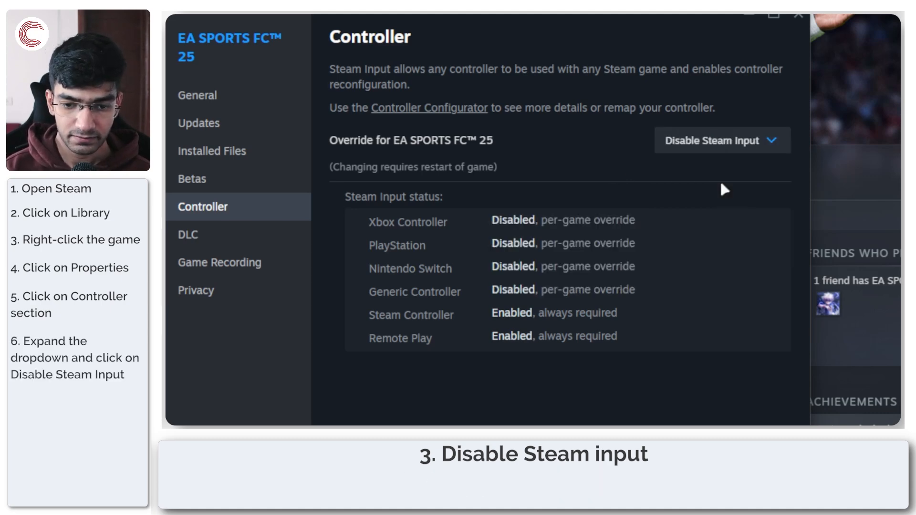
pyautogui.moveTo(618, 263)
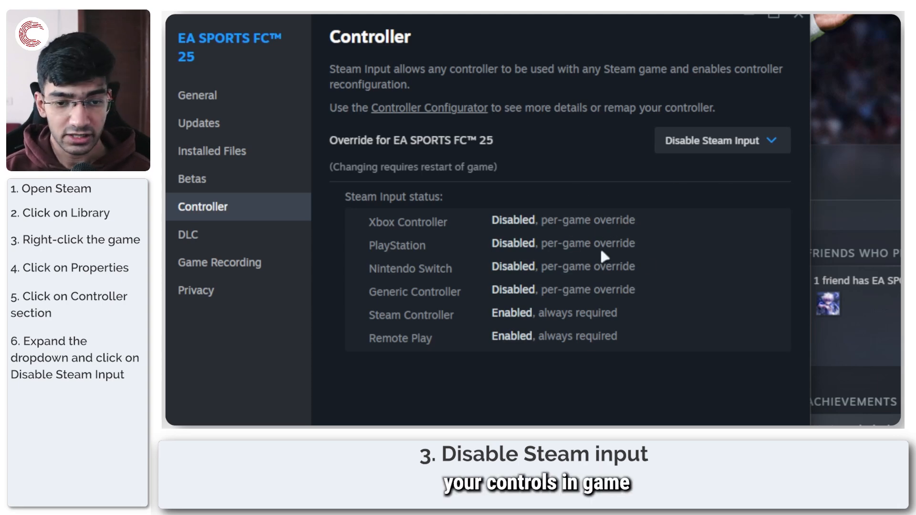
pyautogui.click(722, 141)
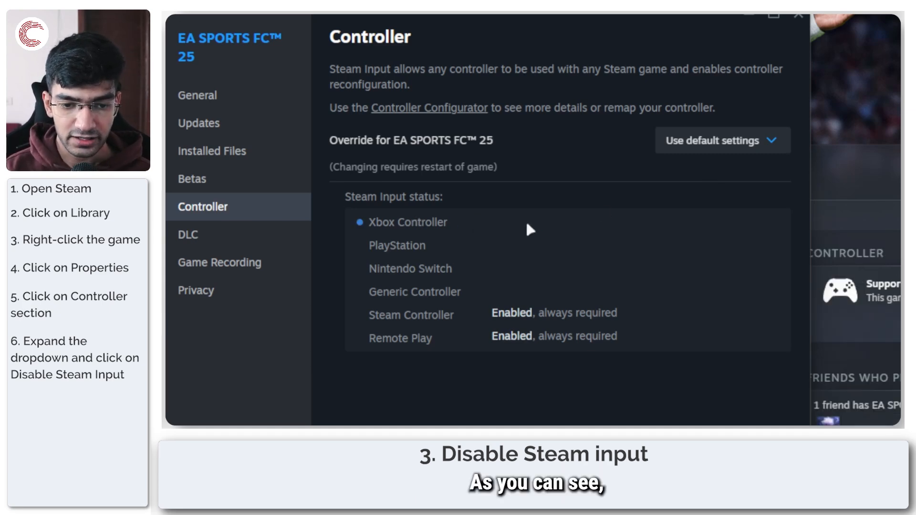
pyautogui.moveTo(453, 235)
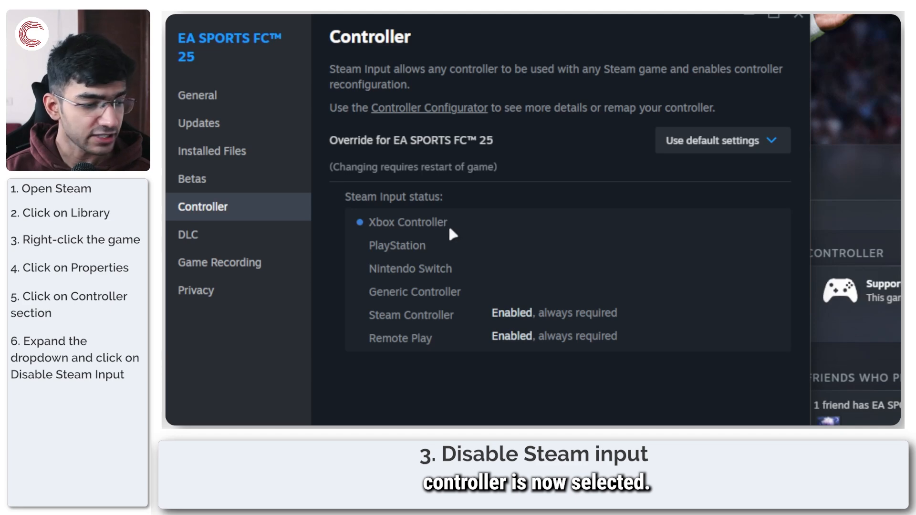
pyautogui.moveTo(450, 205)
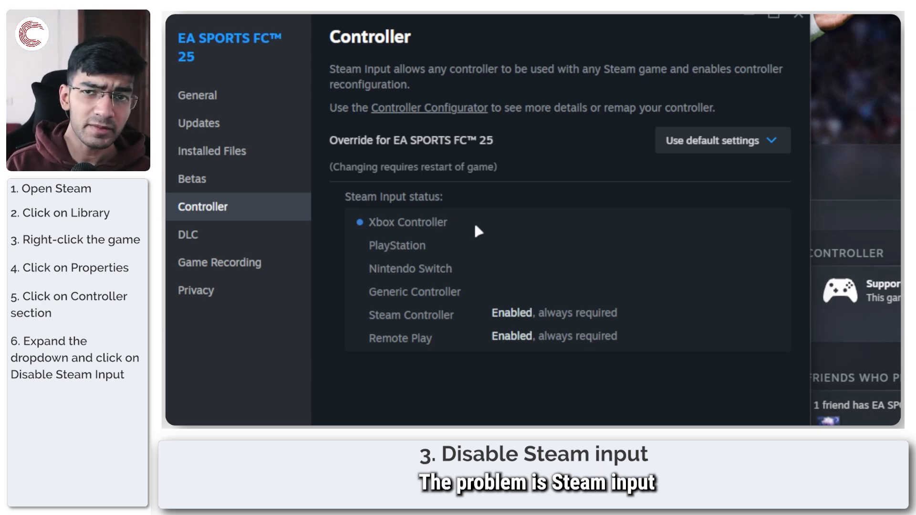
pyautogui.moveTo(671, 183)
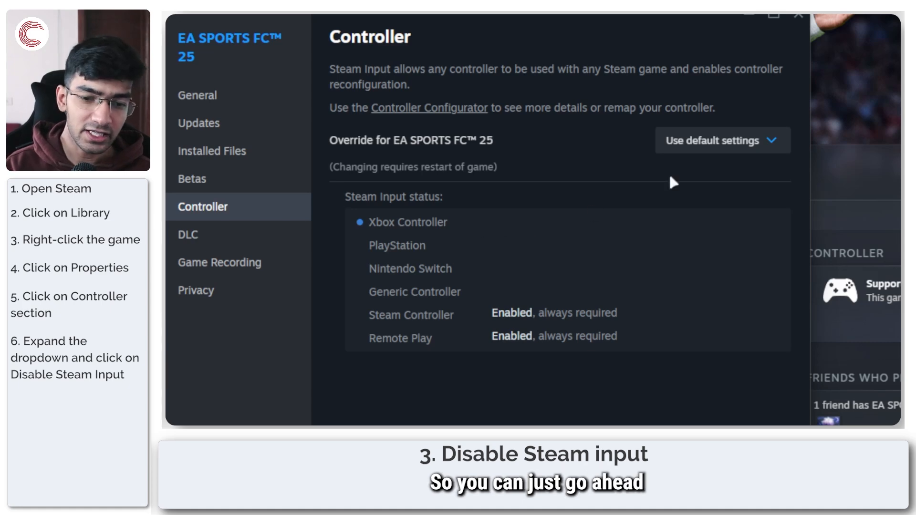
pyautogui.click(722, 141)
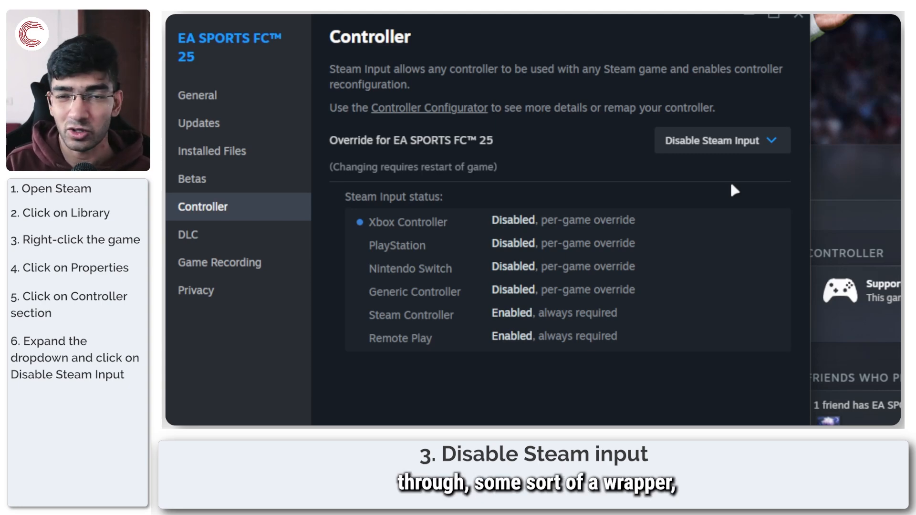
pyautogui.click(720, 140)
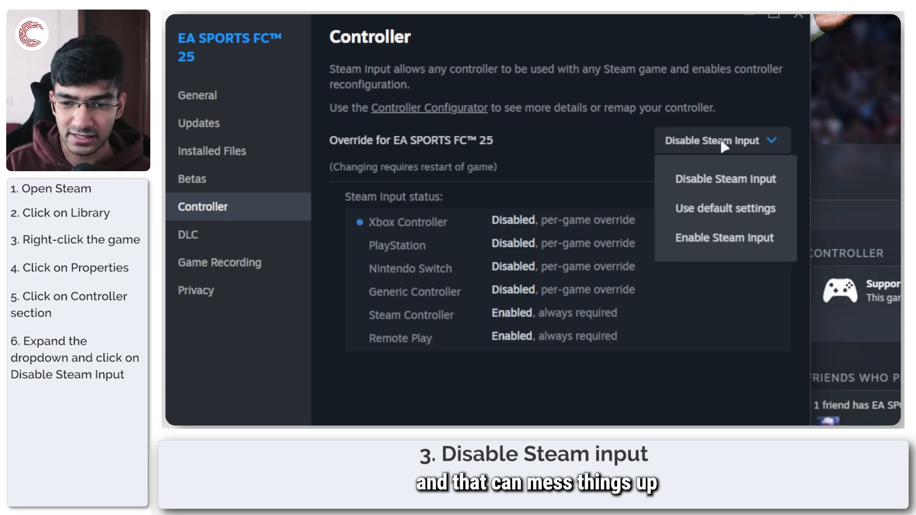
# Switch the override to Enable Steam Input and open the Controller Configurator past its introduction
pyautogui.click(726, 179)
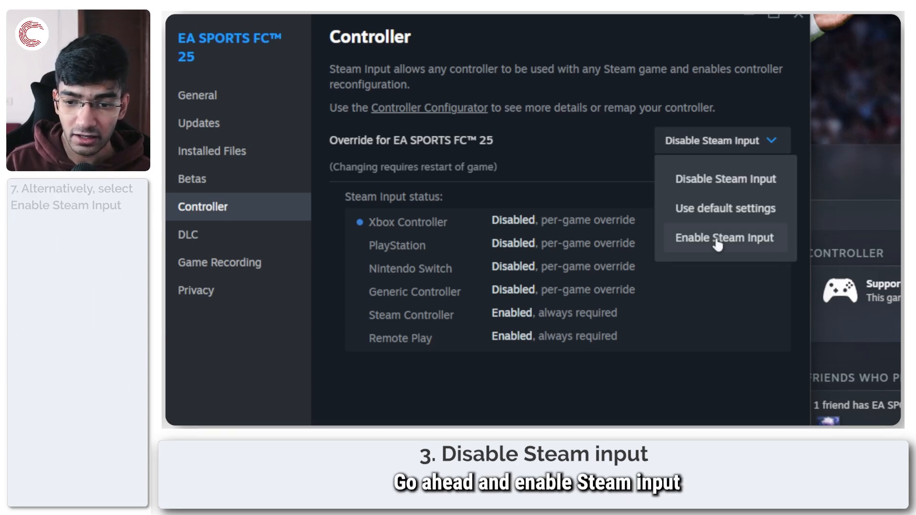
pyautogui.click(725, 237)
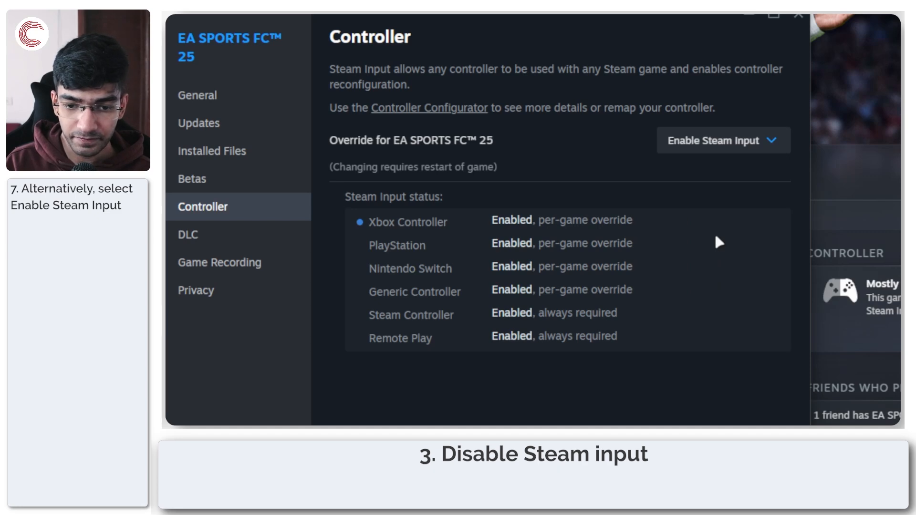
pyautogui.moveTo(459, 117)
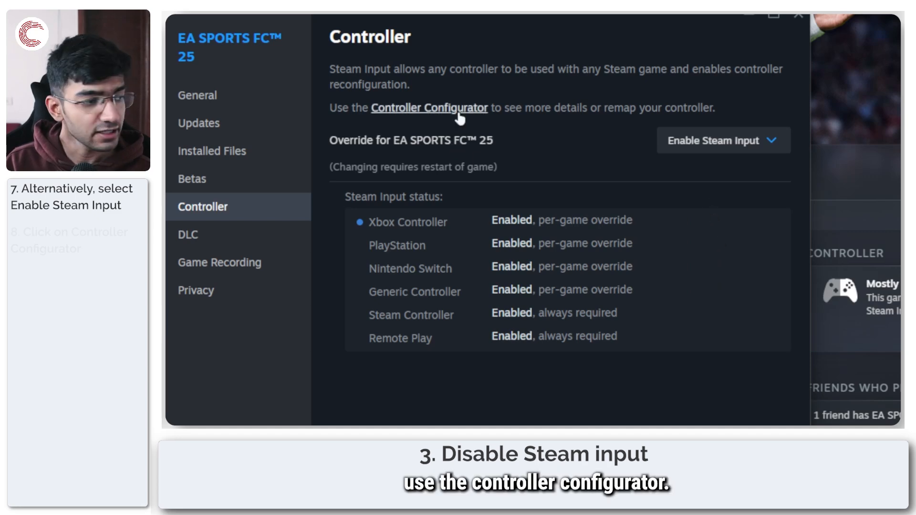
pyautogui.click(429, 108)
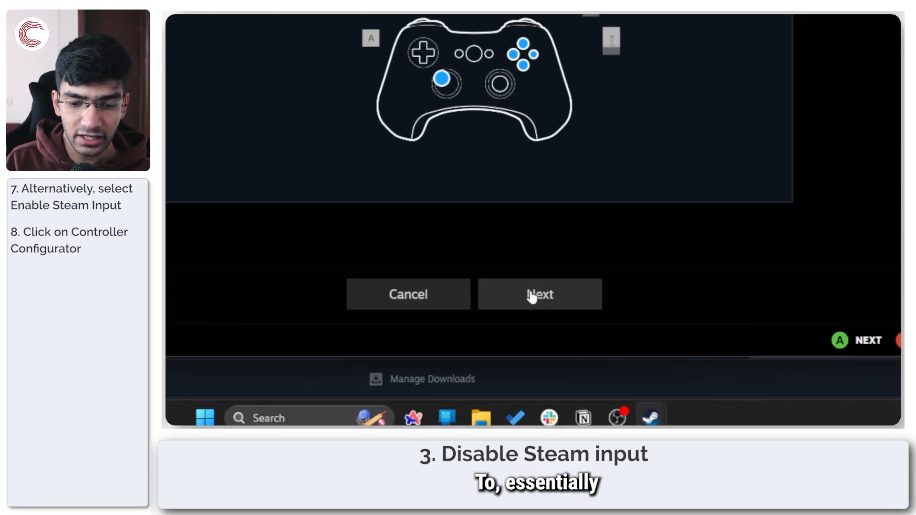
pyautogui.click(539, 294)
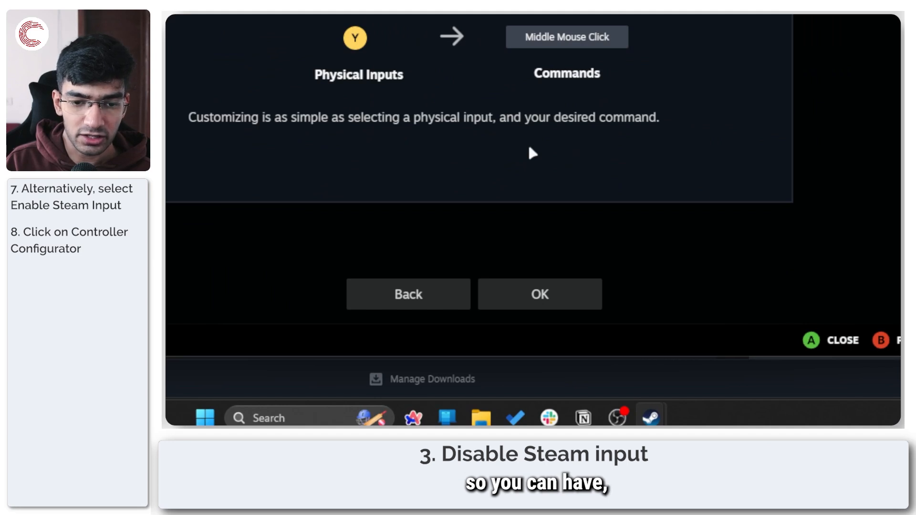
pyautogui.click(538, 294)
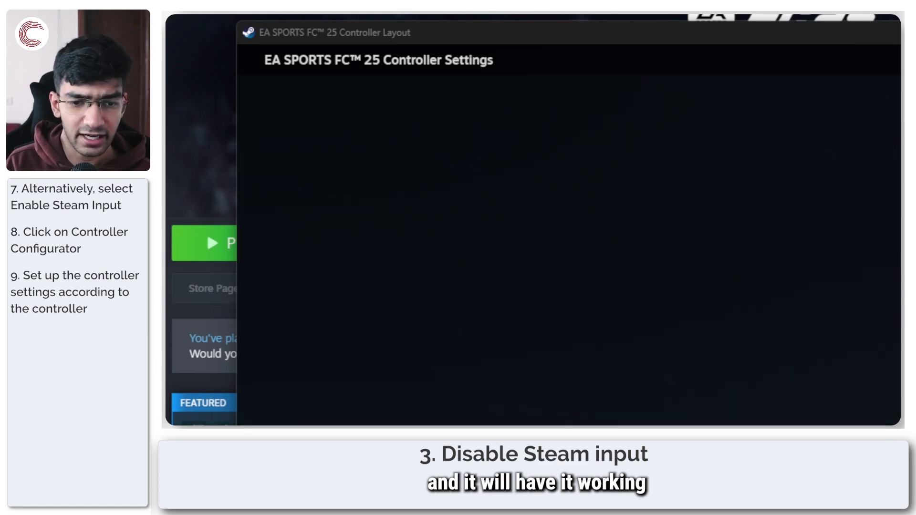
# Revert the Steam Input override to Use default settings and close Properties
pyautogui.click(506, 228)
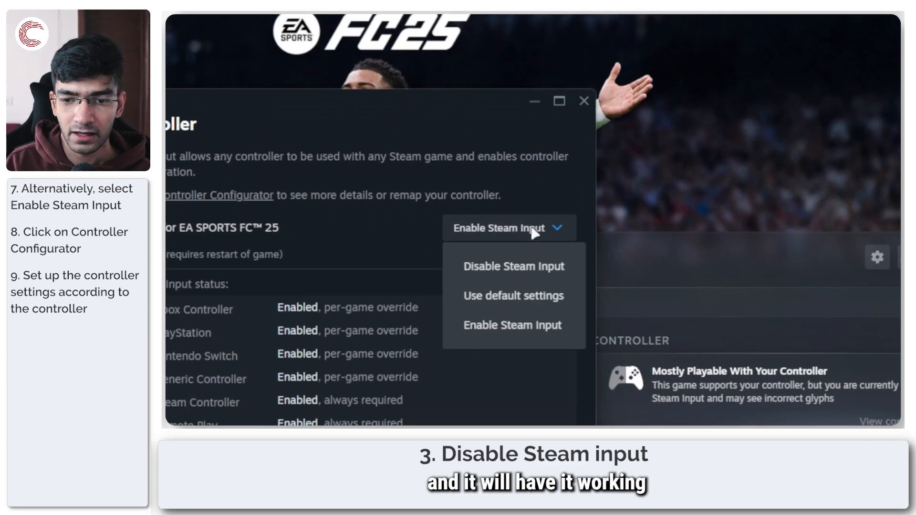
pyautogui.click(513, 295)
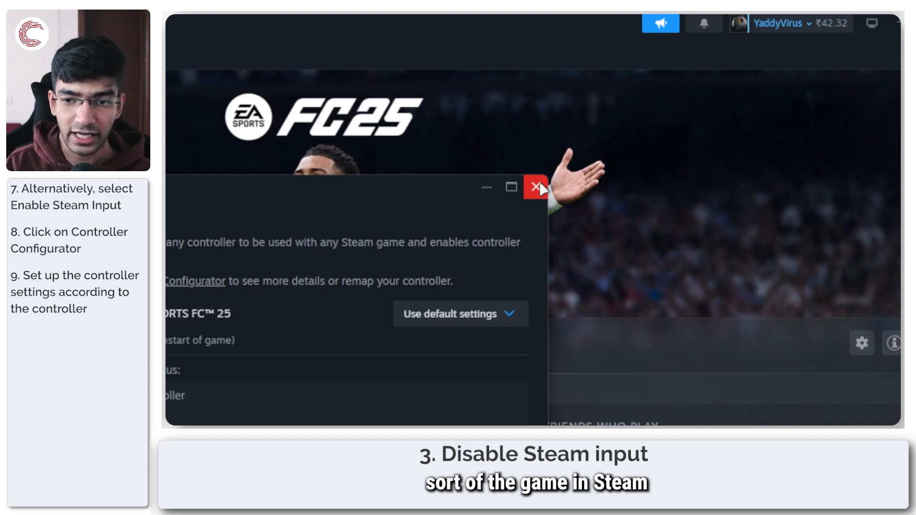
pyautogui.click(534, 187)
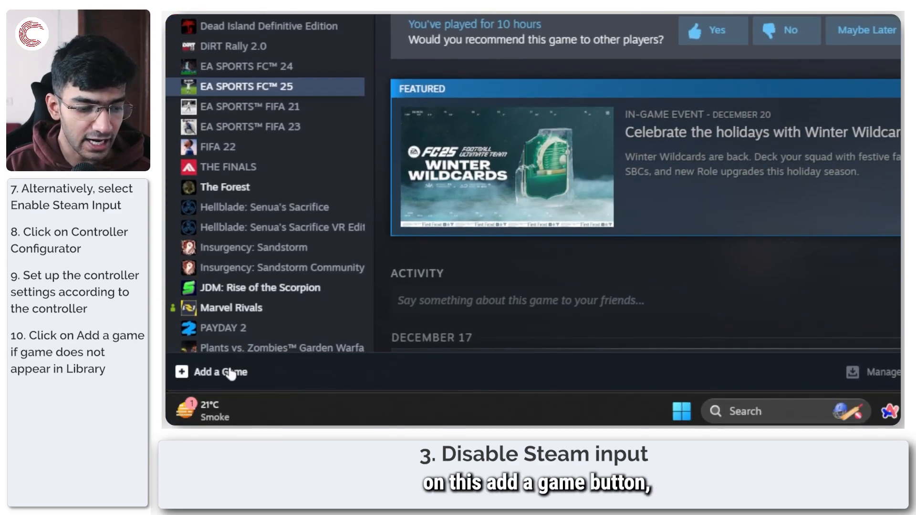
# Open Add a Non-Steam Game, scroll the program list, and choose Browse
pyautogui.click(219, 372)
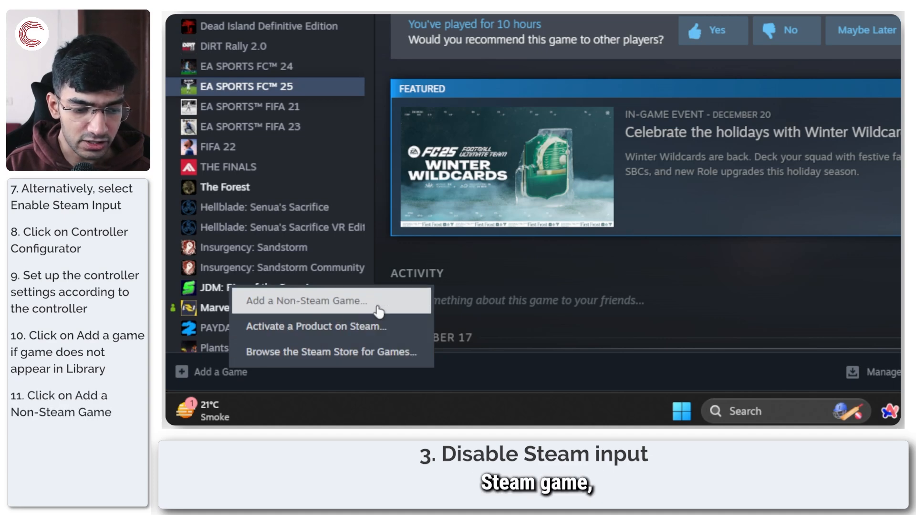
pyautogui.click(306, 301)
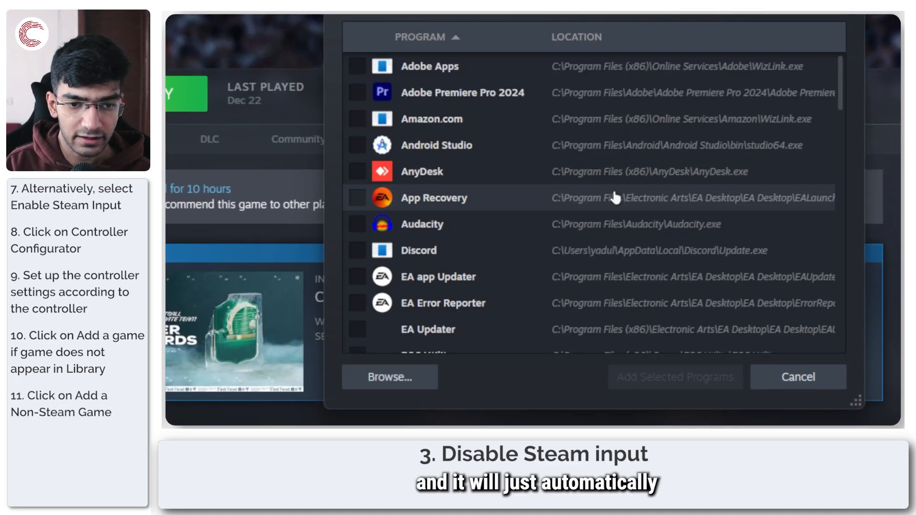
pyautogui.scroll(-3)
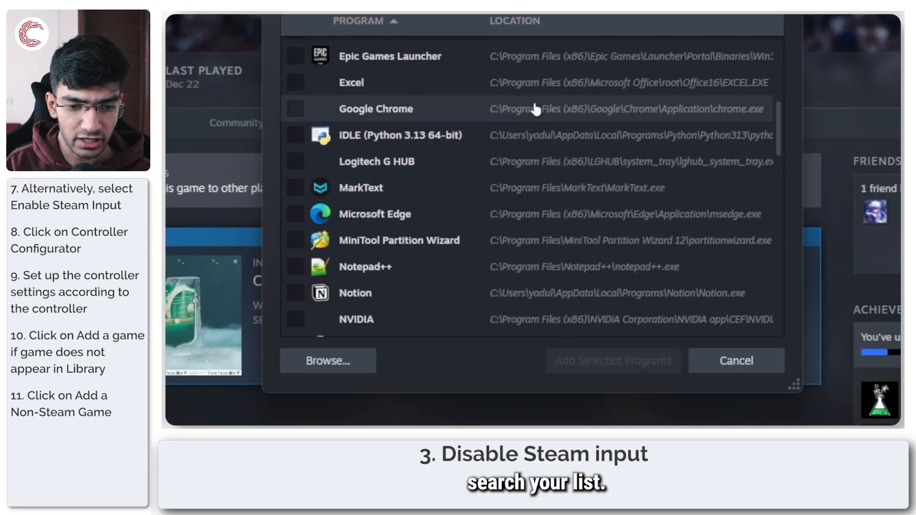
pyautogui.scroll(-3)
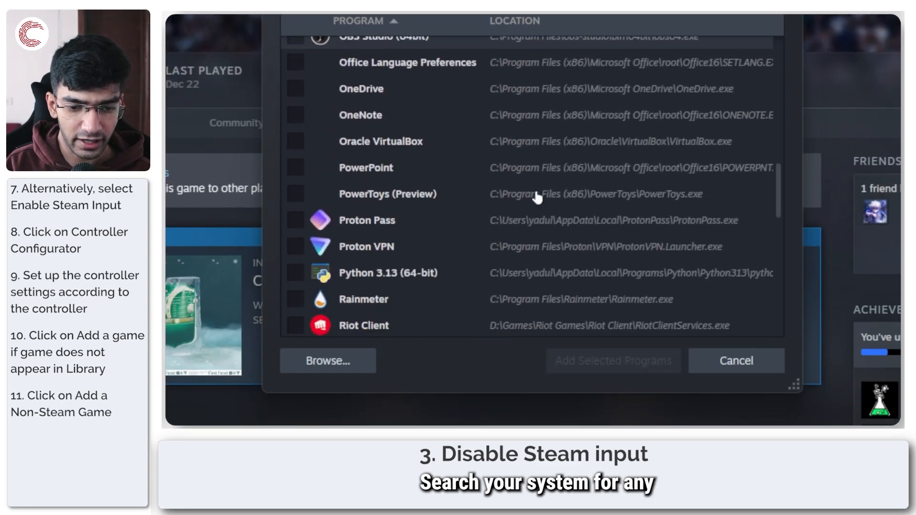
pyautogui.scroll(-3)
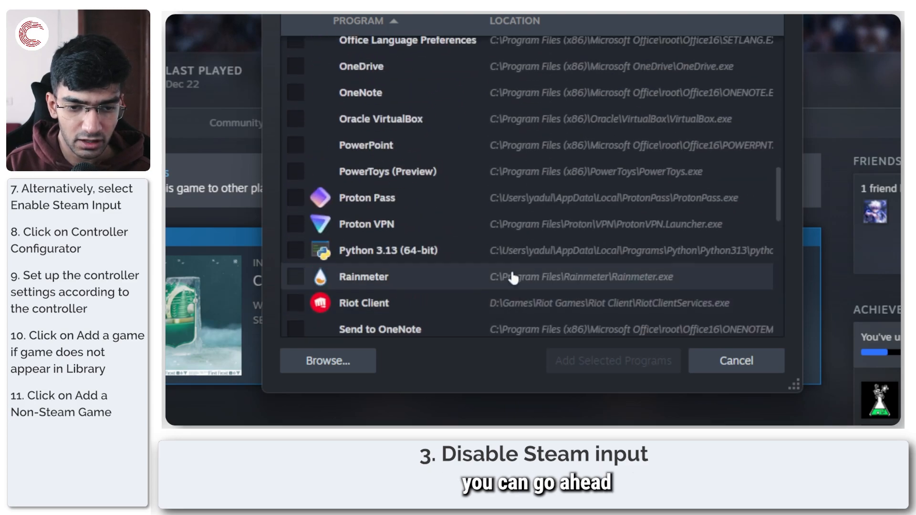
pyautogui.scroll(3)
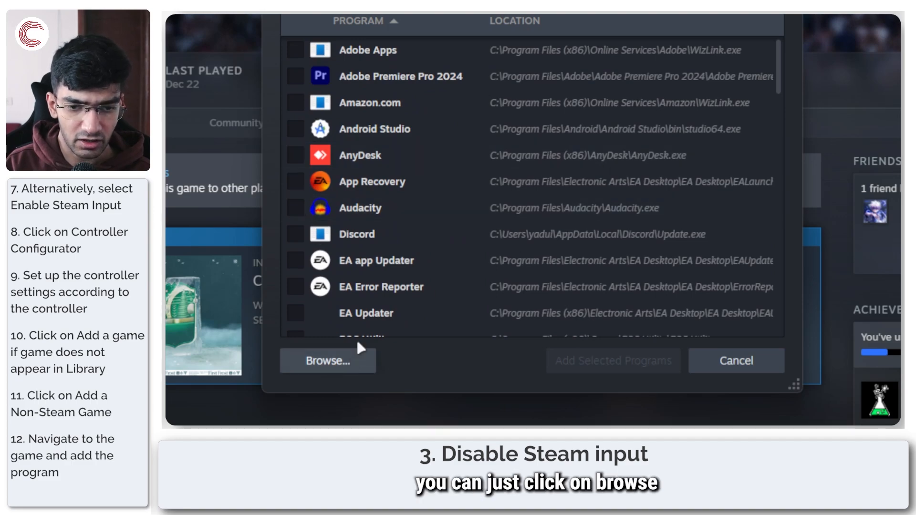
pyautogui.click(328, 361)
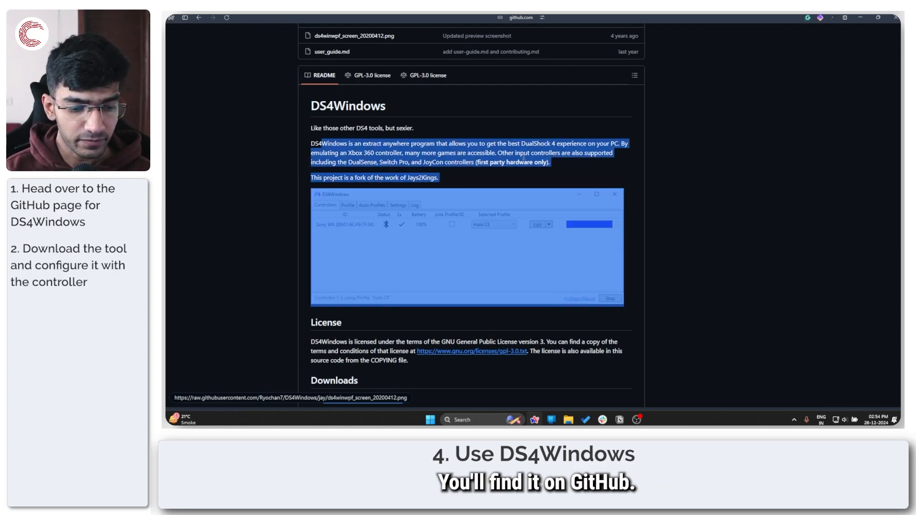
pyautogui.scroll(3)
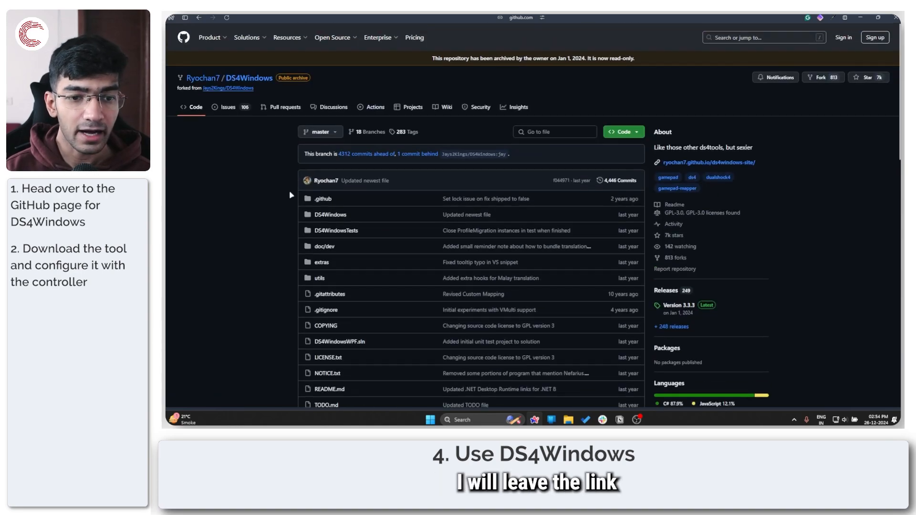
pyautogui.scroll(-3)
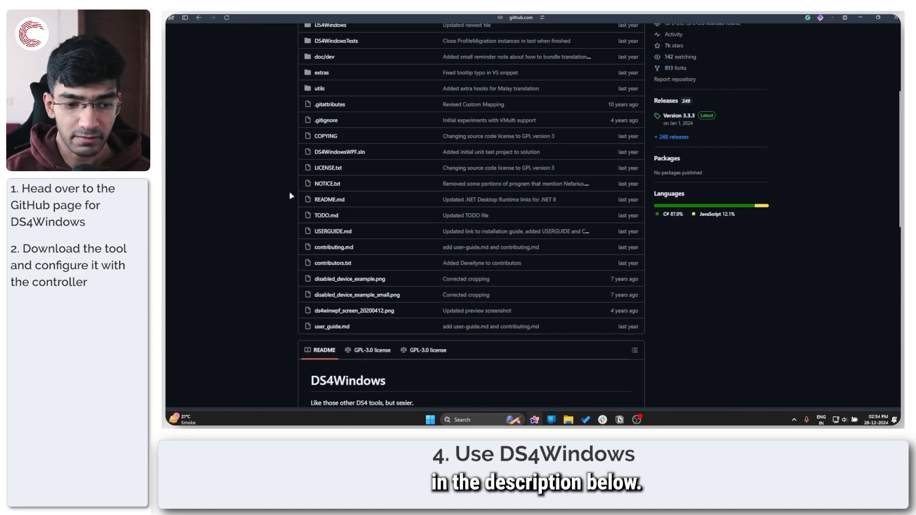
pyautogui.scroll(-3)
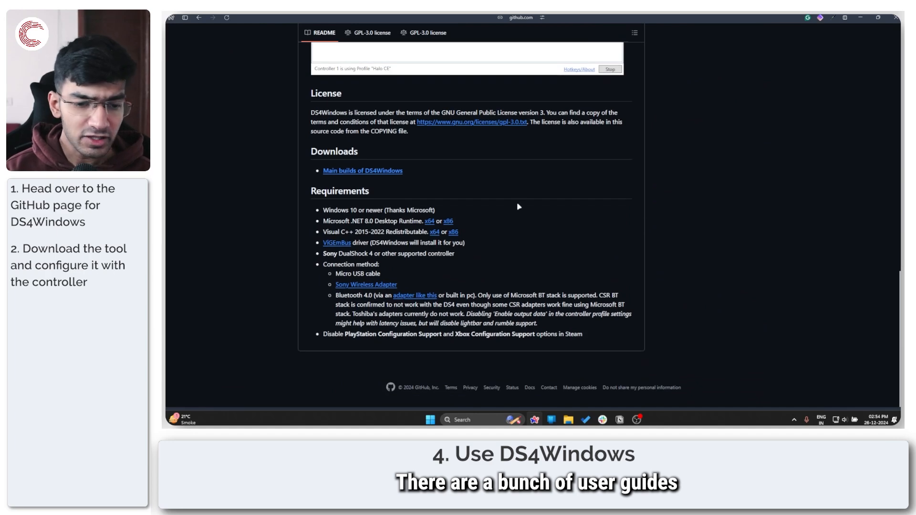
pyautogui.scroll(3)
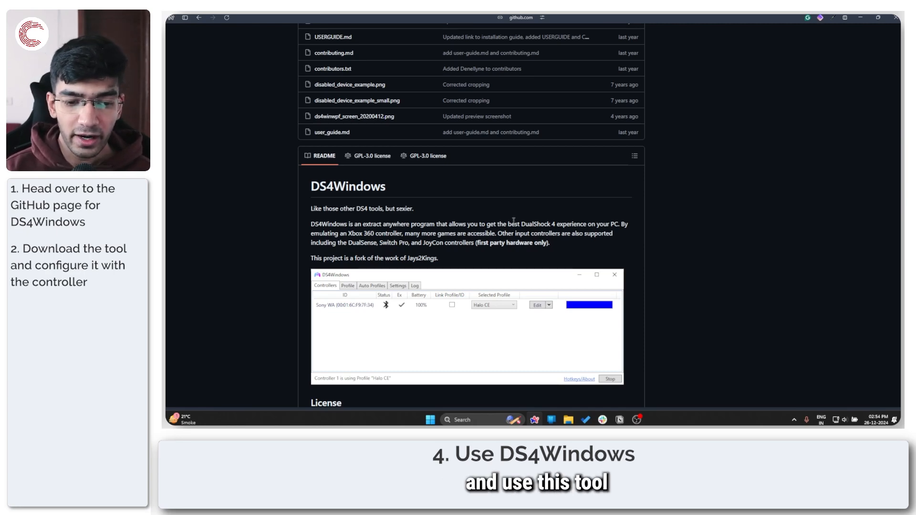
pyautogui.scroll(3)
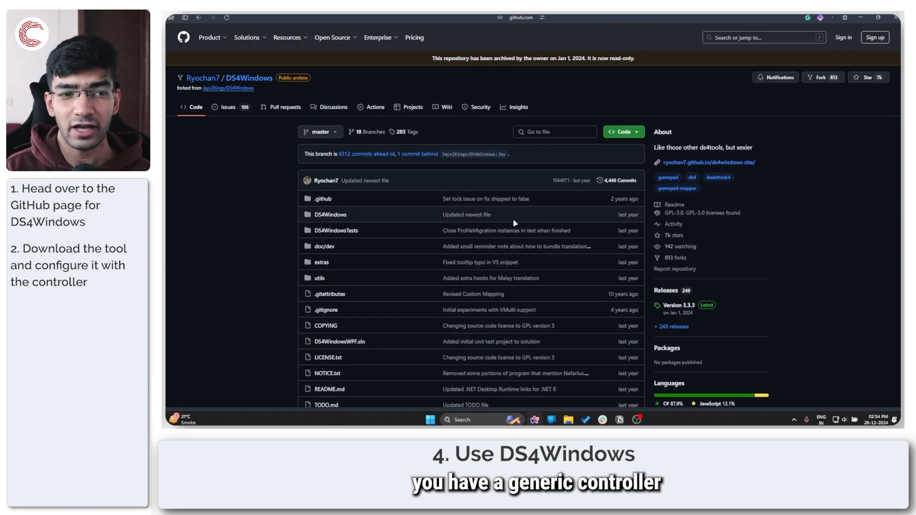
pyautogui.scroll(-3)
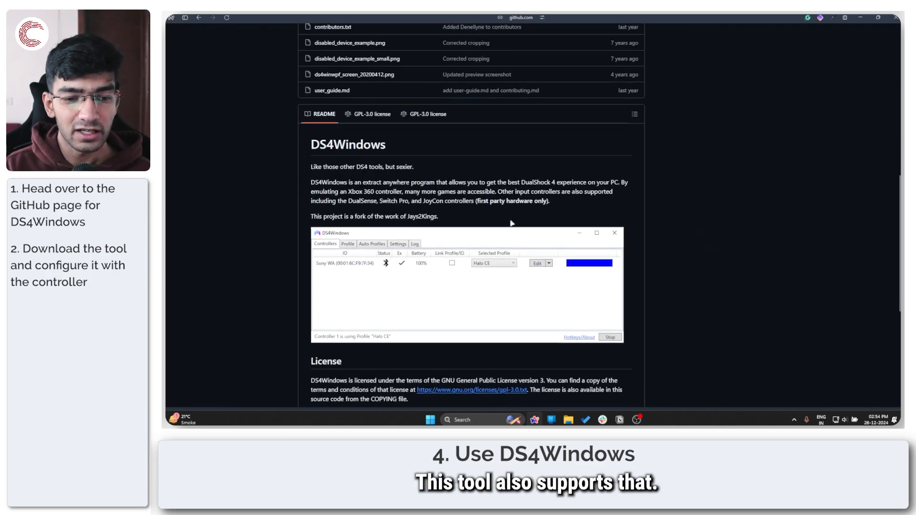
pyautogui.moveTo(482, 211)
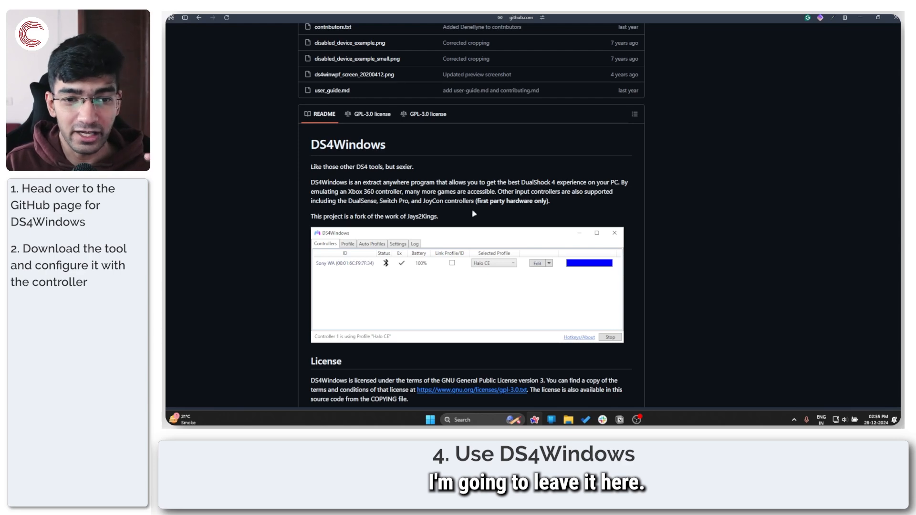
pyautogui.scroll(-3)
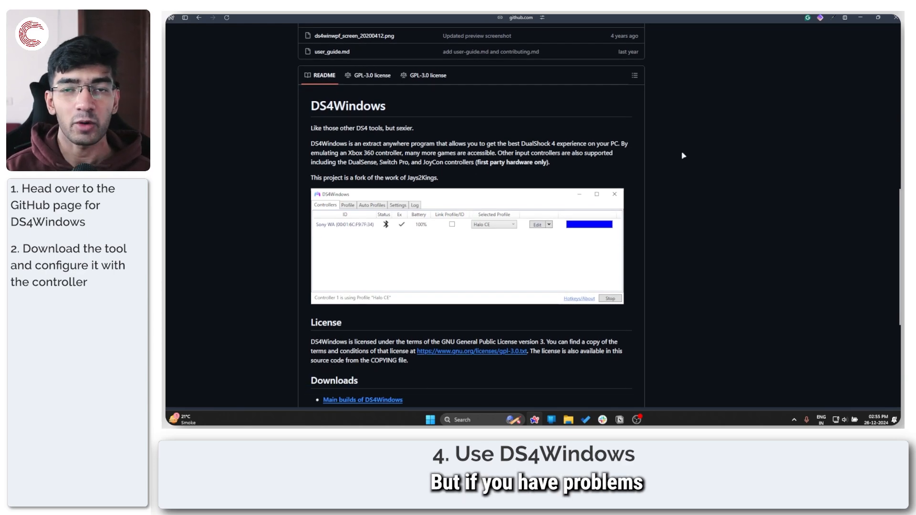